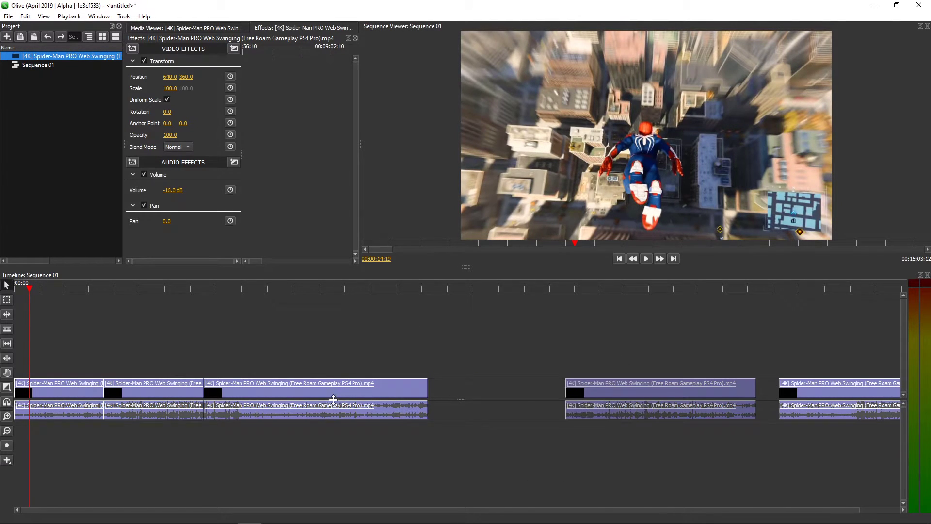
# Drag the gameplay clips apart on the timeline so gaps sit between them.
pyautogui.click(166, 389)
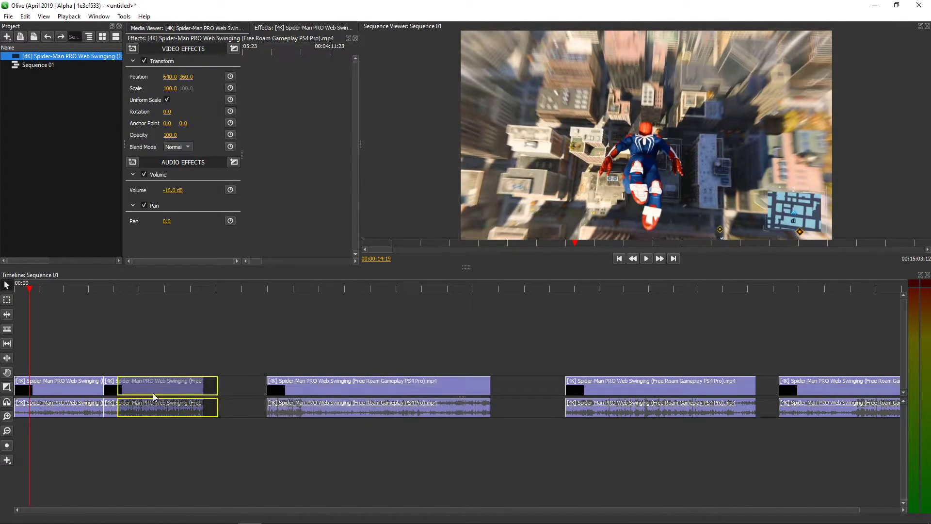
pyautogui.click(157, 389)
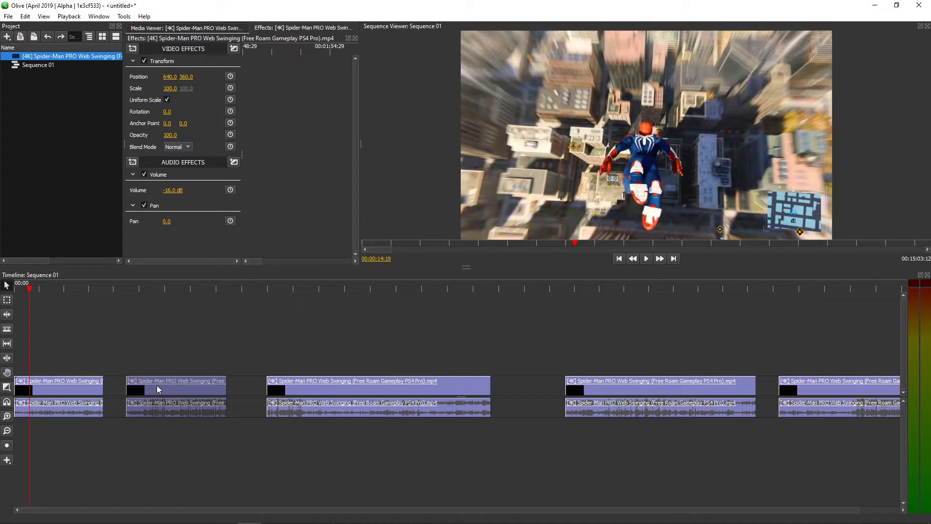
pyautogui.click(638, 385)
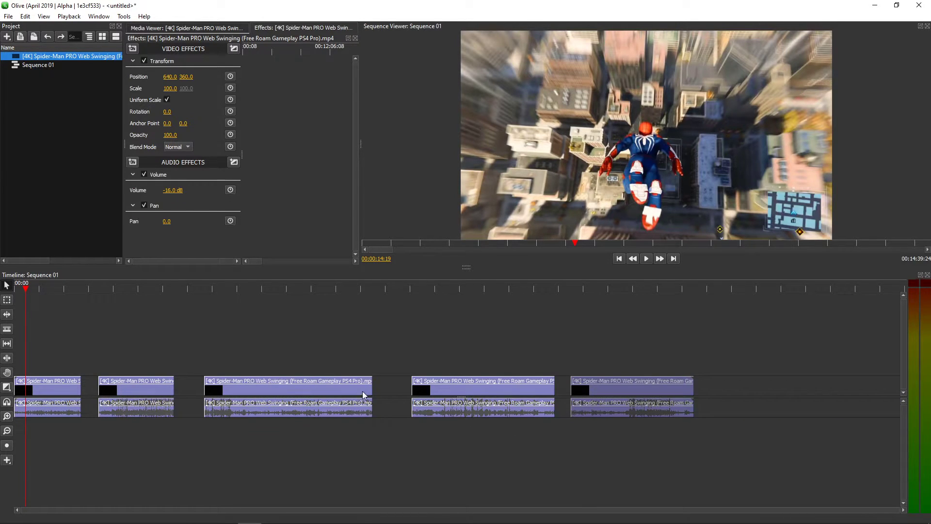
# Check the options on an empty gap, then dismiss the menu.
pyautogui.rightClick(395, 391)
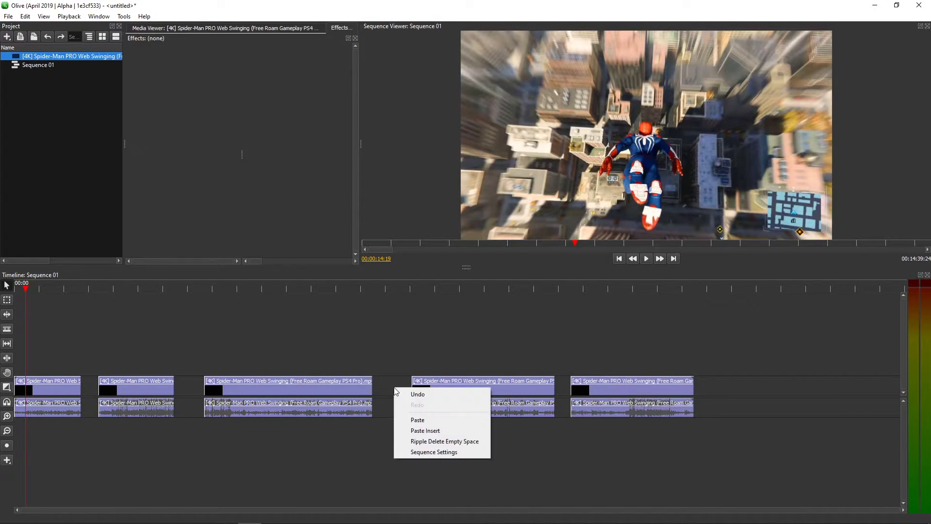
pyautogui.click(445, 440)
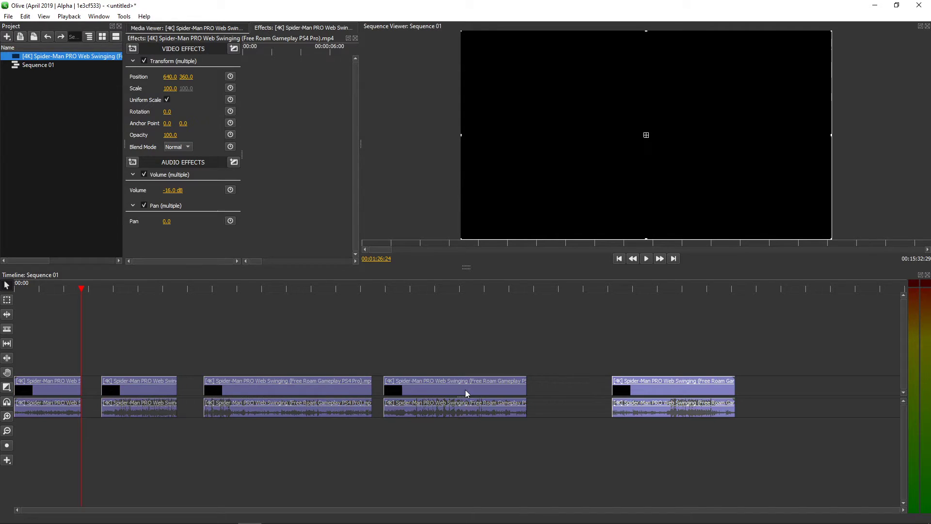
# Select the second and fifth clips, inspect the last gap's options, and show the Edit menu.
pyautogui.rightClick(587, 392)
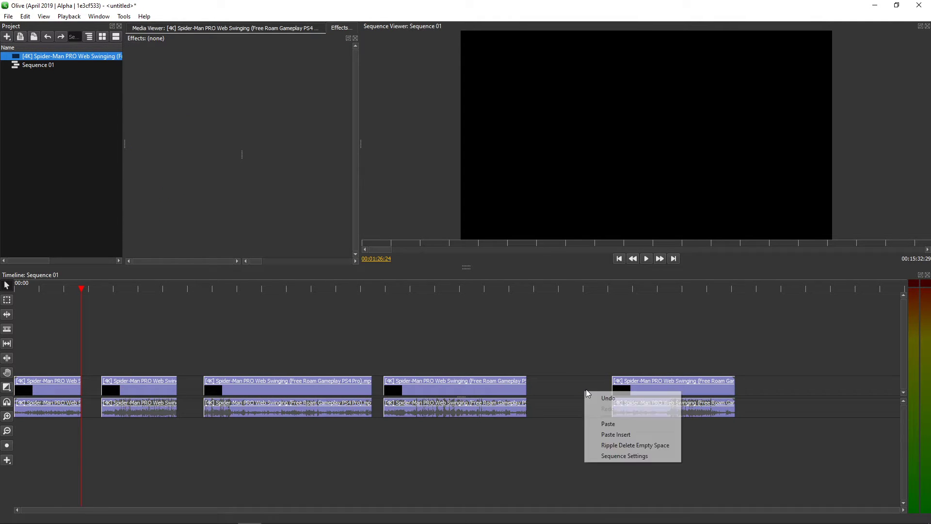
pyautogui.click(140, 383)
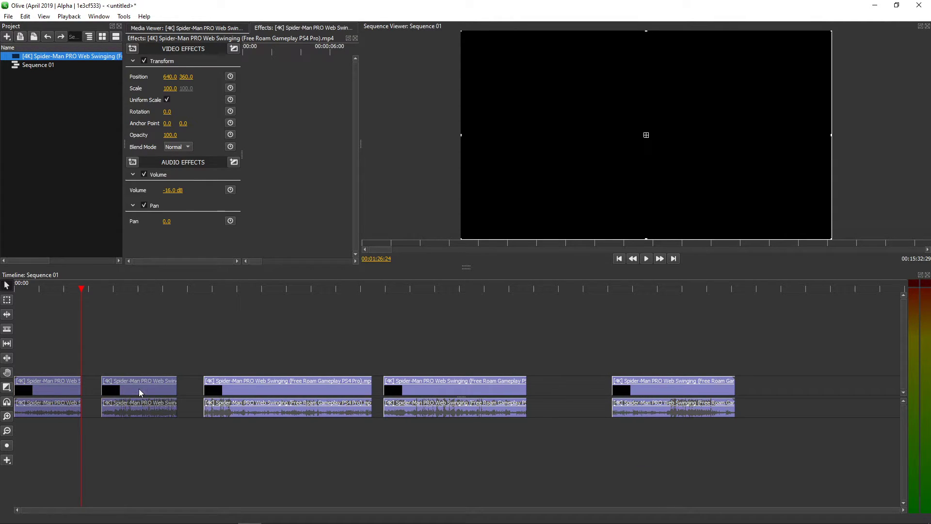
pyautogui.click(675, 380)
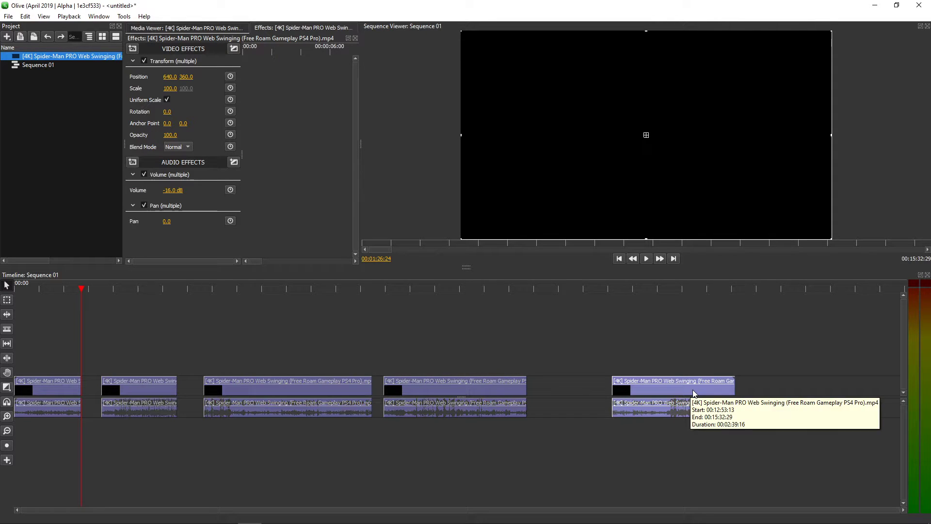
pyautogui.moveTo(551, 385)
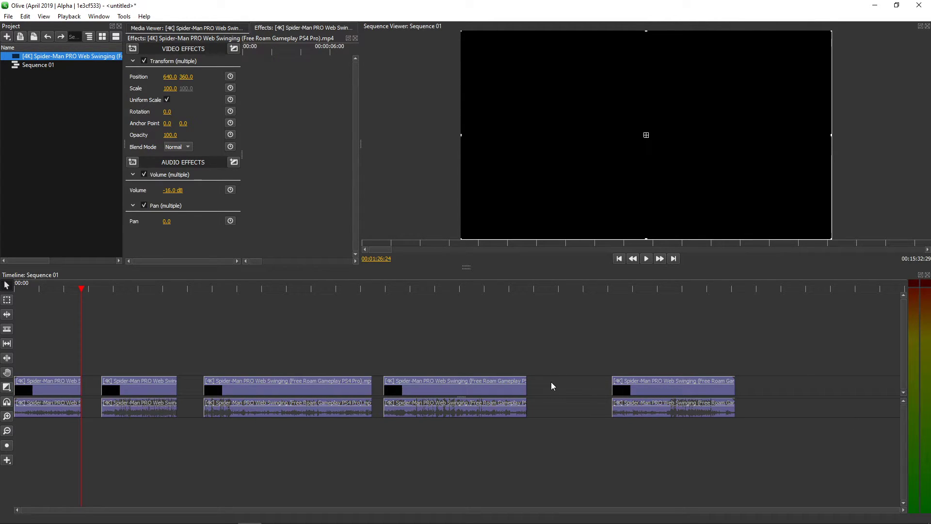
pyautogui.rightClick(551, 386)
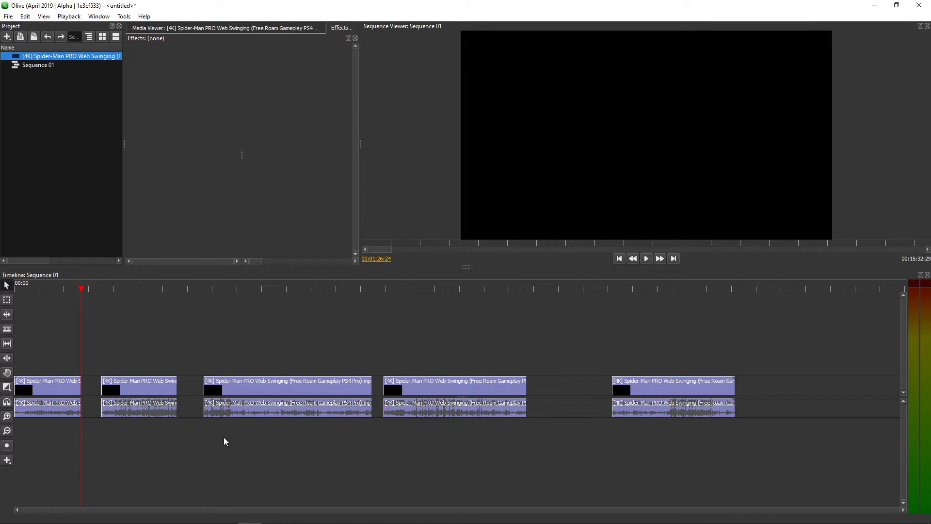
pyautogui.click(25, 17)
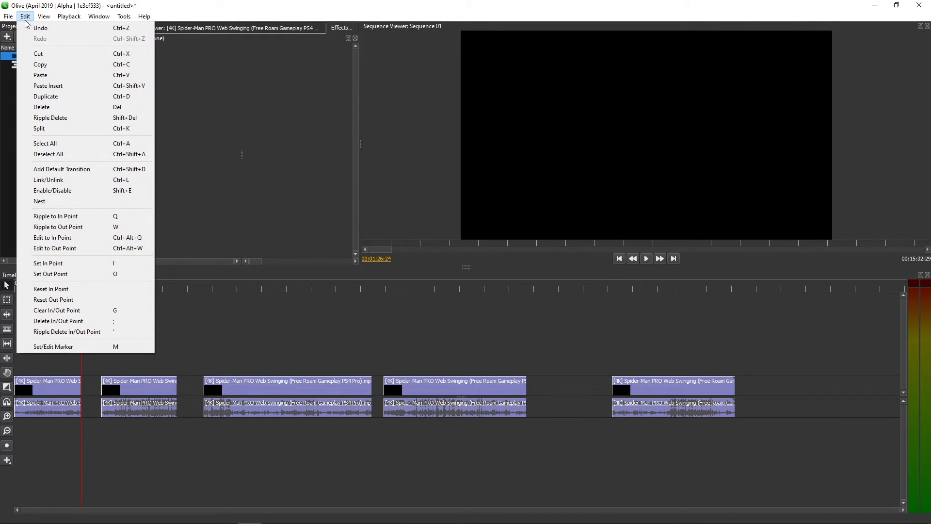
pyautogui.moveTo(86, 118)
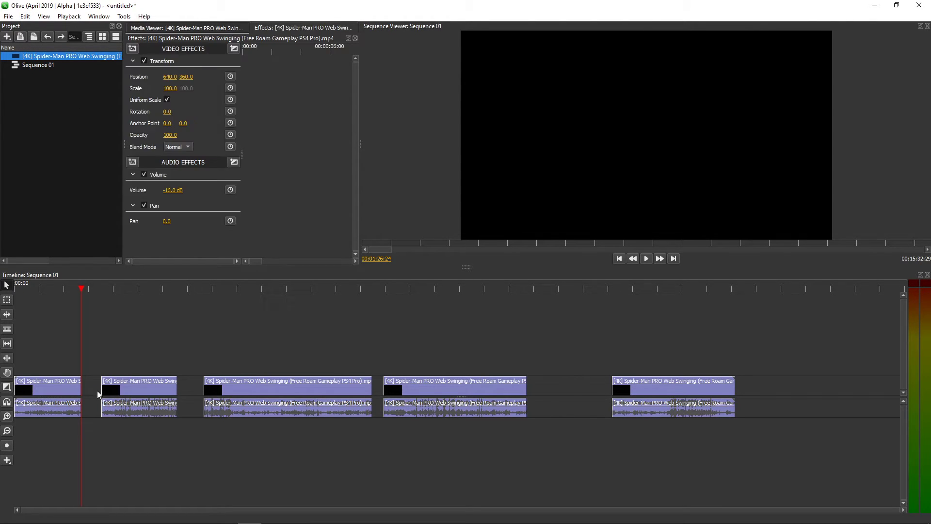
# Close the Edit menu, leaving the five-clip layout unchanged.
pyautogui.click(26, 16)
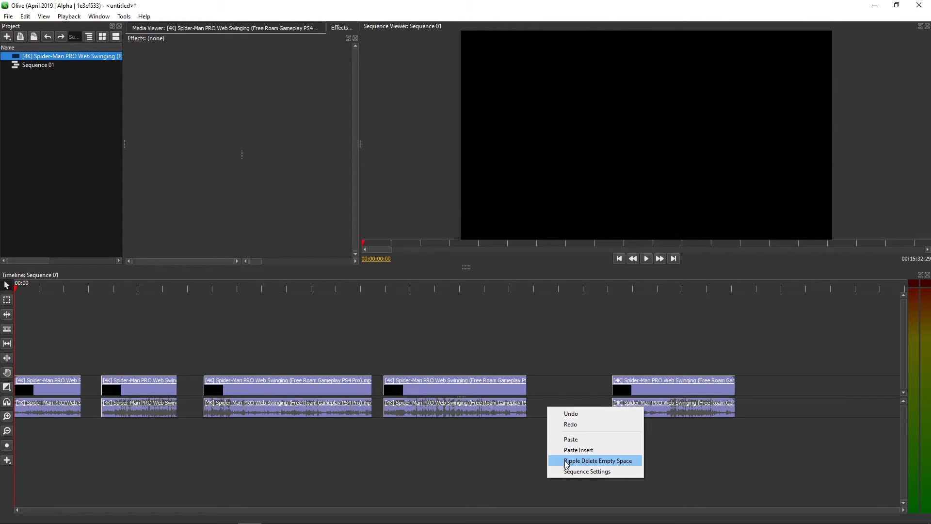
# Ripple Delete Empty Space on the three later gaps so clips two to five play back to back.
pyautogui.click(599, 459)
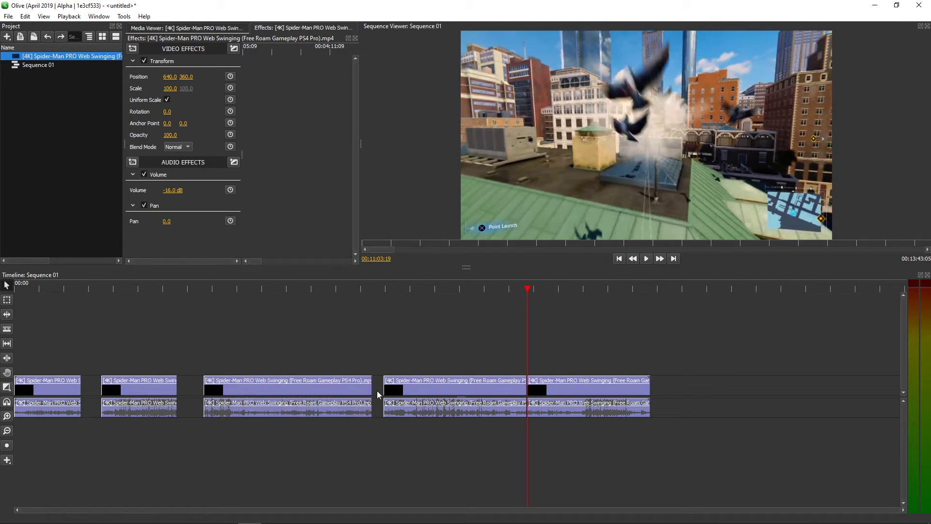
pyautogui.click(371, 289)
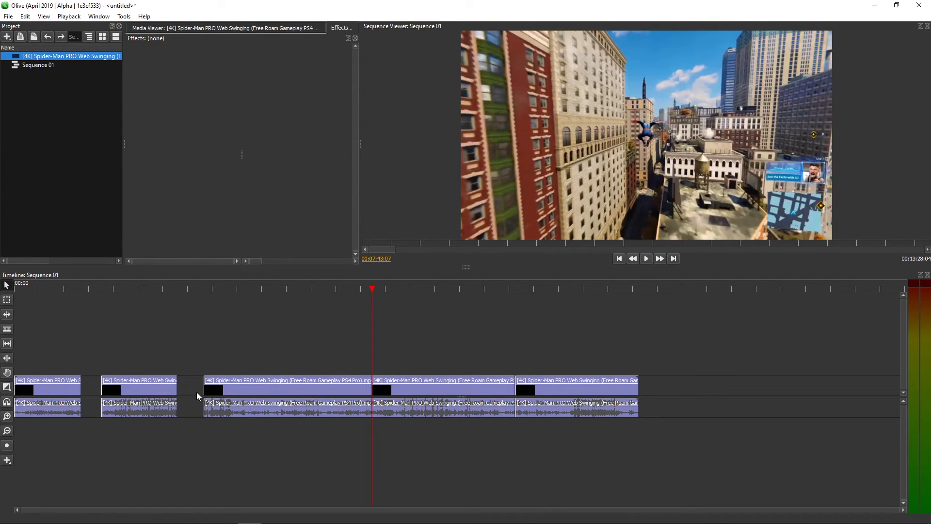
pyautogui.click(176, 289)
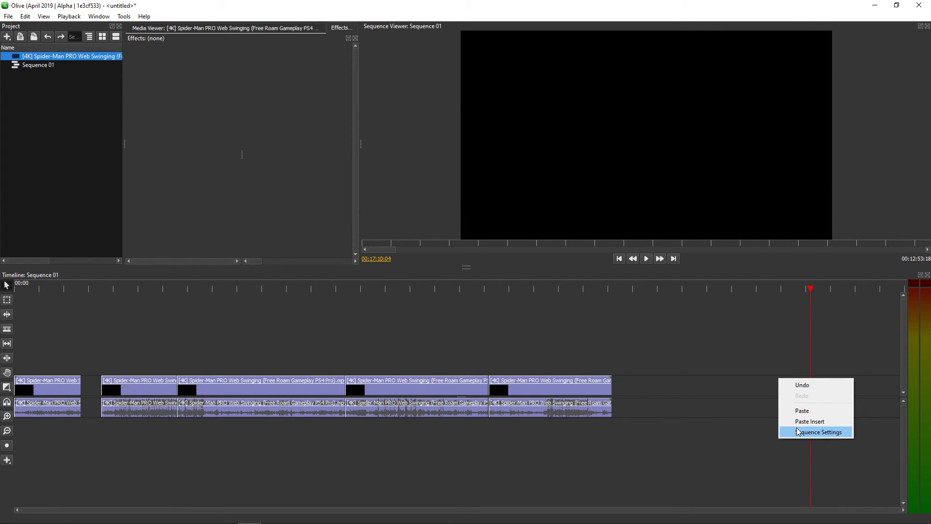
pyautogui.rightClick(89, 392)
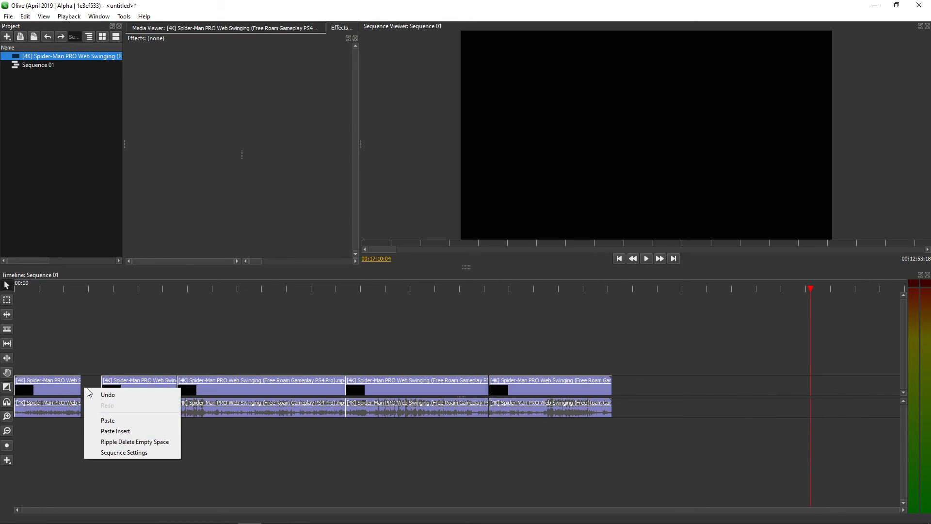